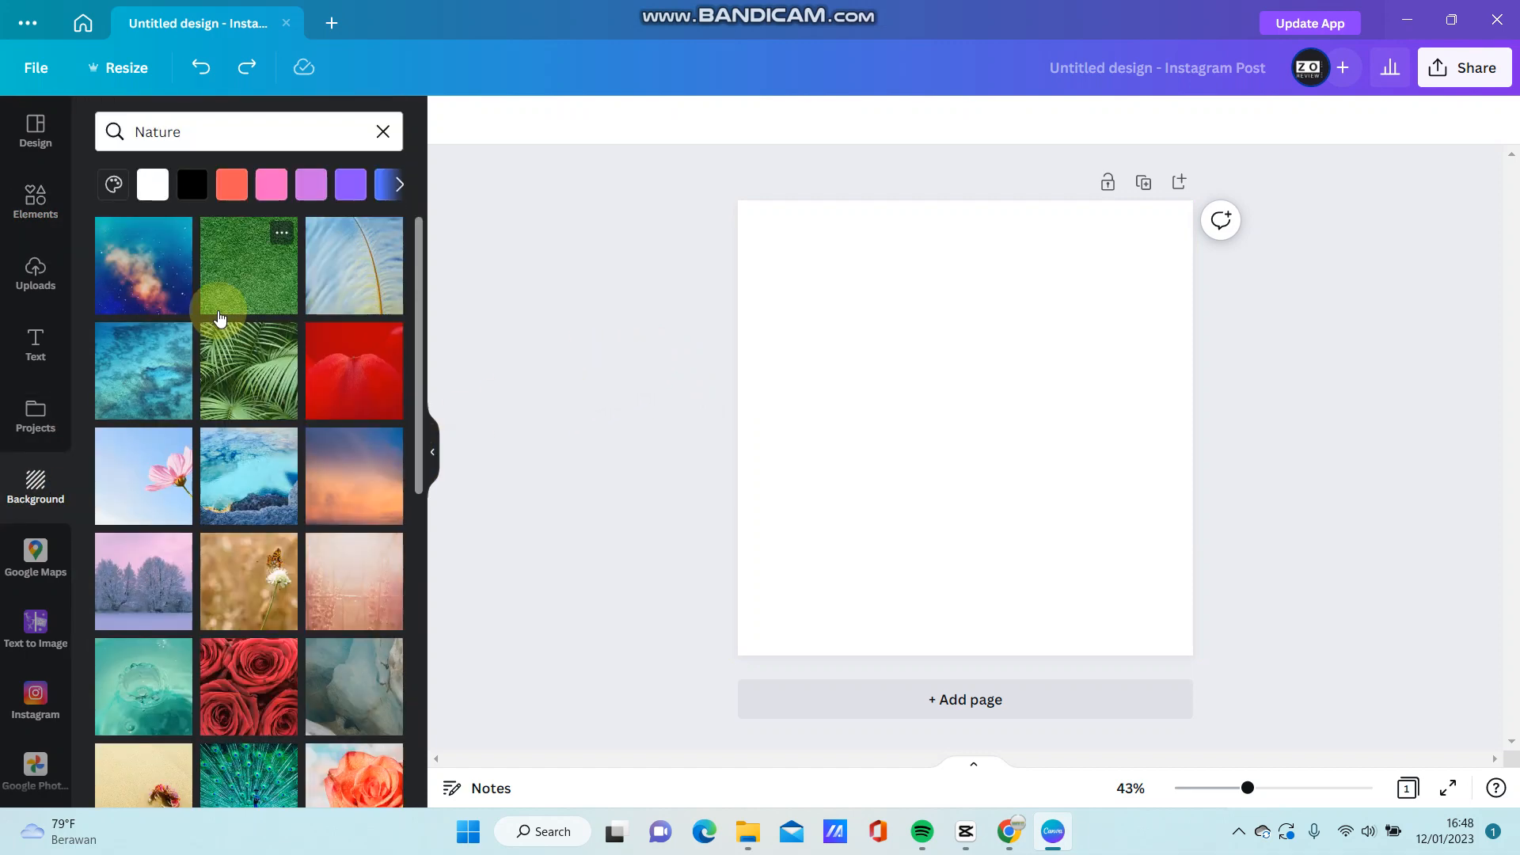
# Step: Apply the orange-and-blue sunset sky image from the Nature background results
pyautogui.scroll(-3)
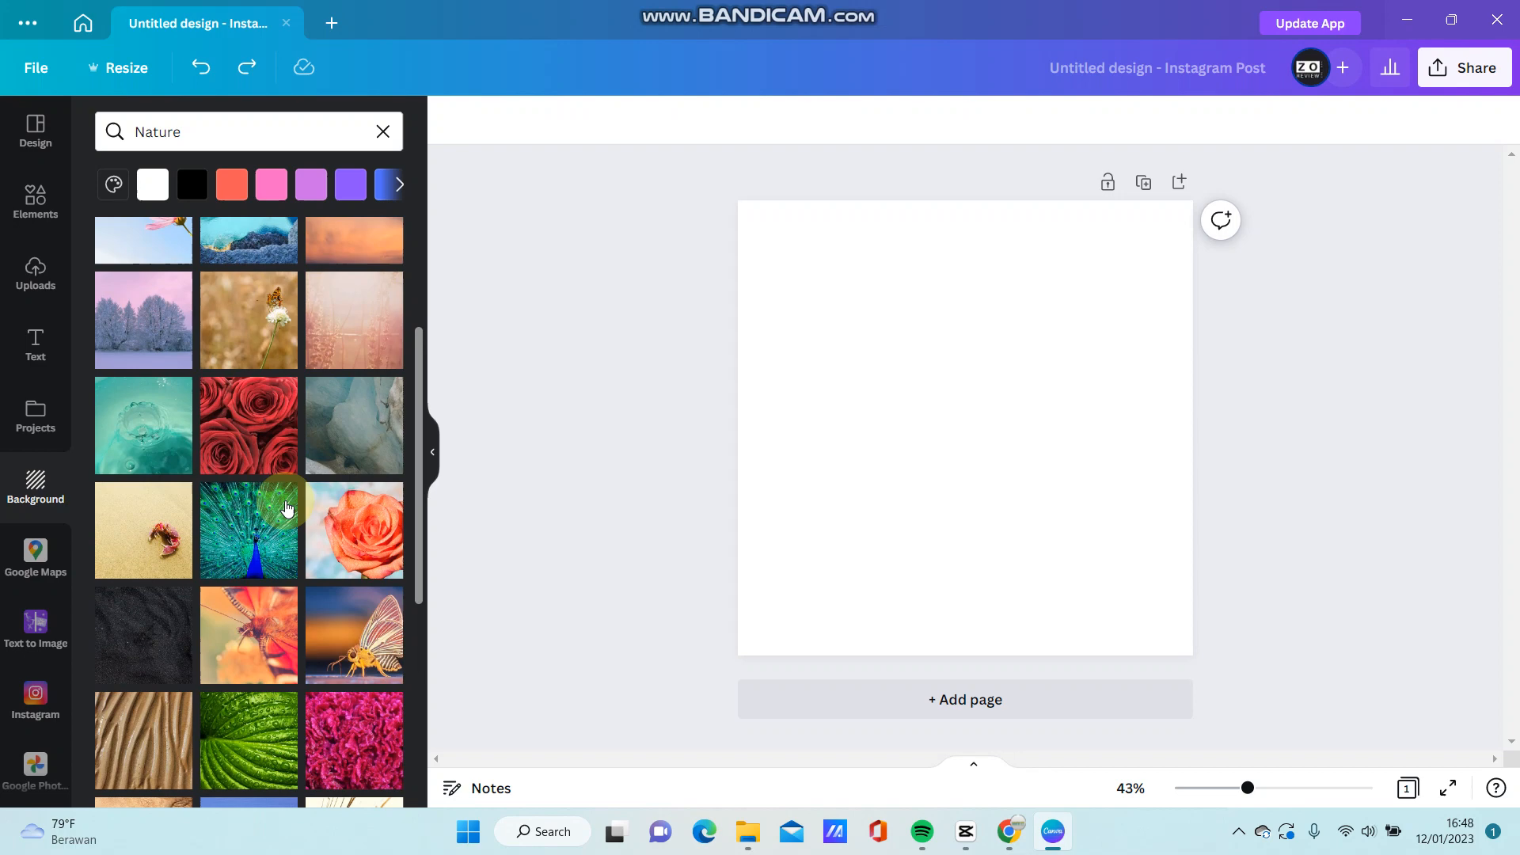
pyautogui.scroll(-3)
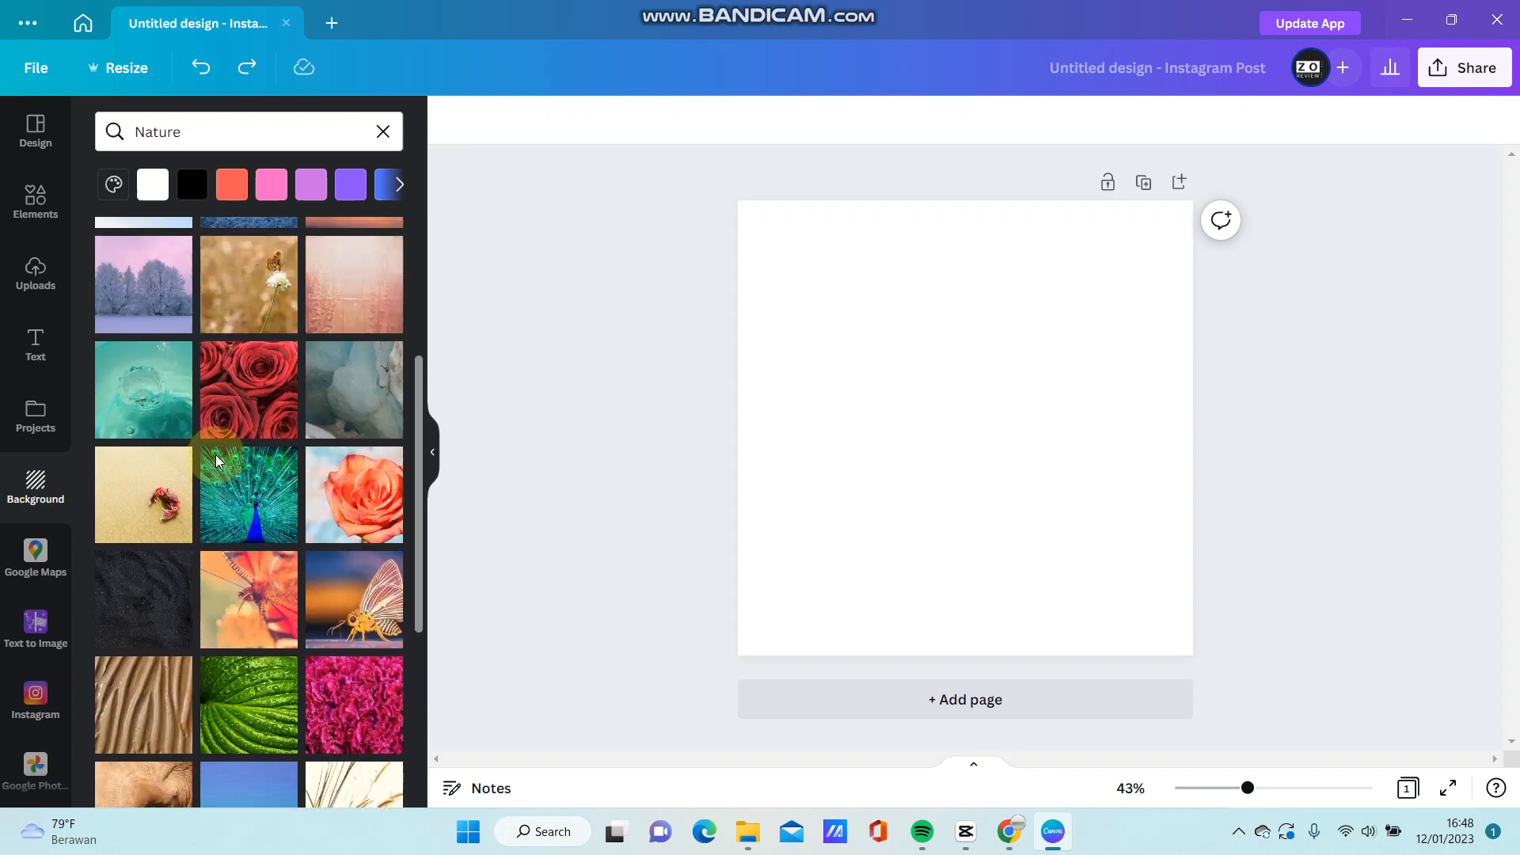
pyautogui.click(354, 377)
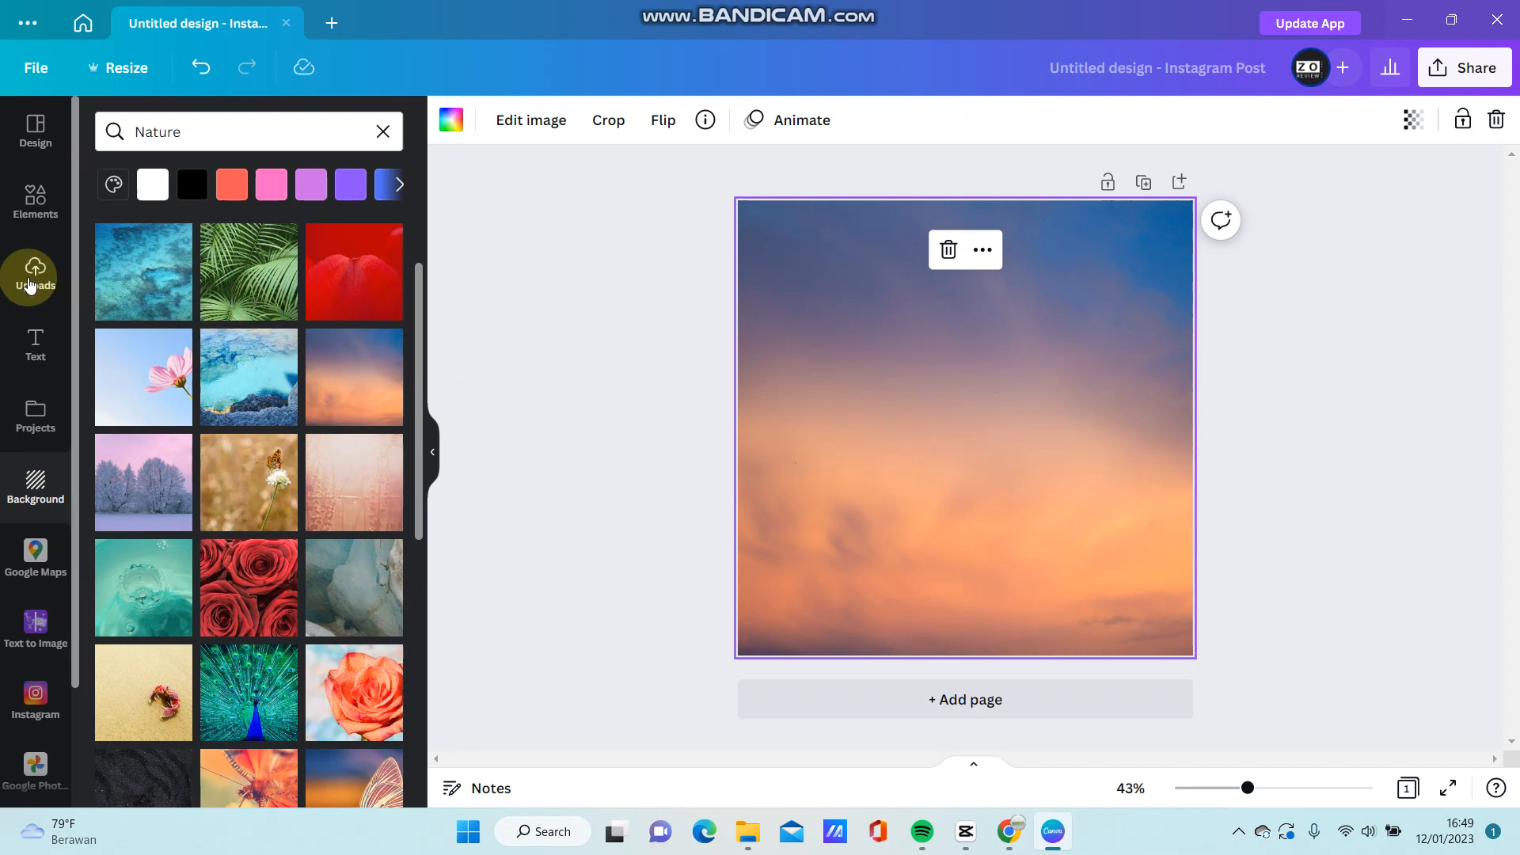
# Step: Add the uploaded footballer photo and enlarge it to cover most of the page
pyautogui.click(35, 276)
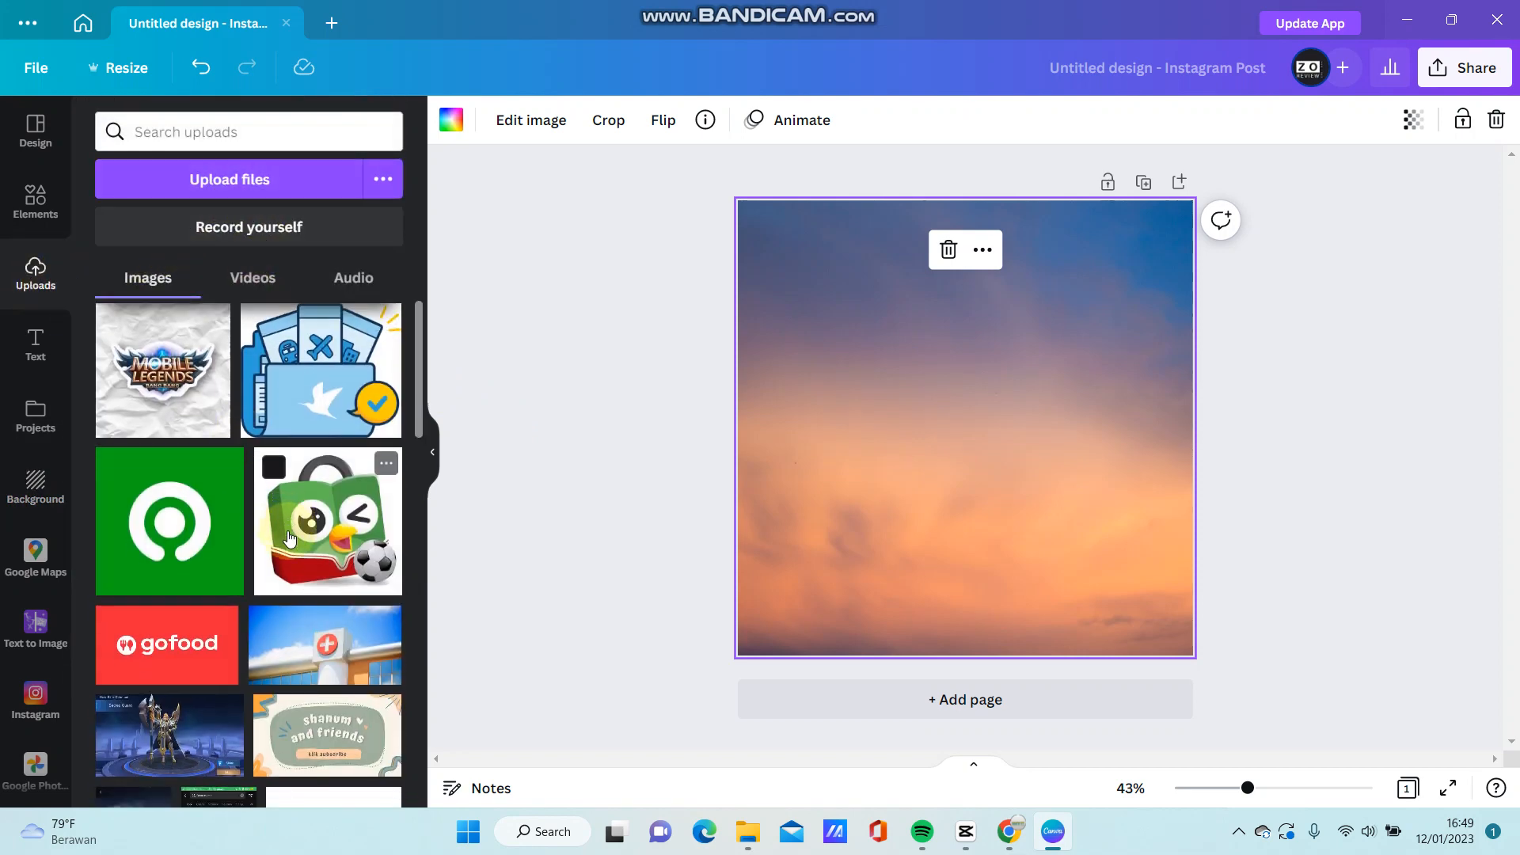
pyautogui.scroll(-3)
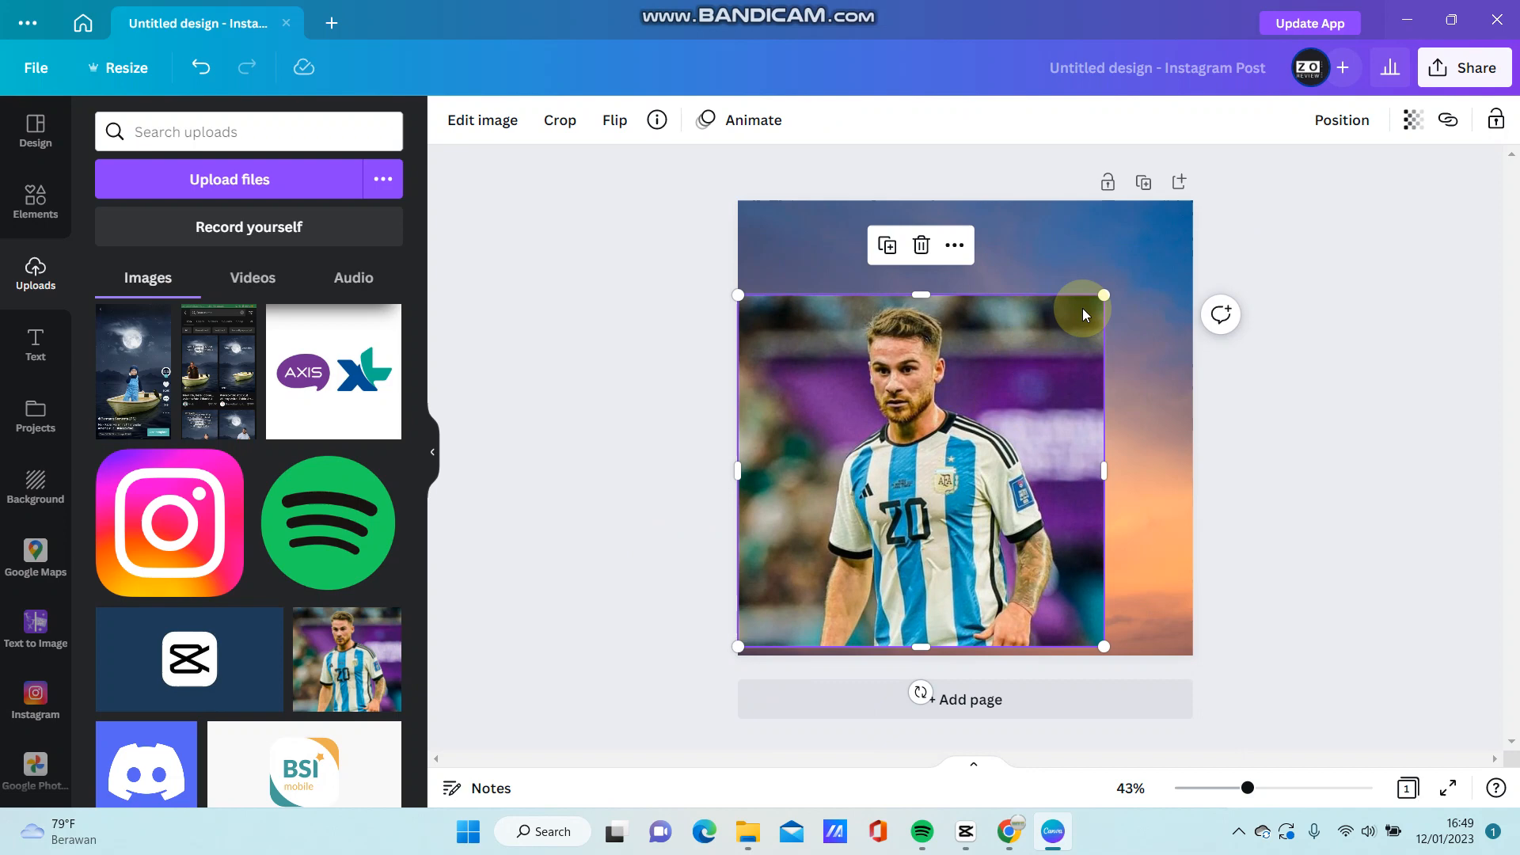
pyautogui.moveTo(1083, 315); pyautogui.dragTo(1095, 388)
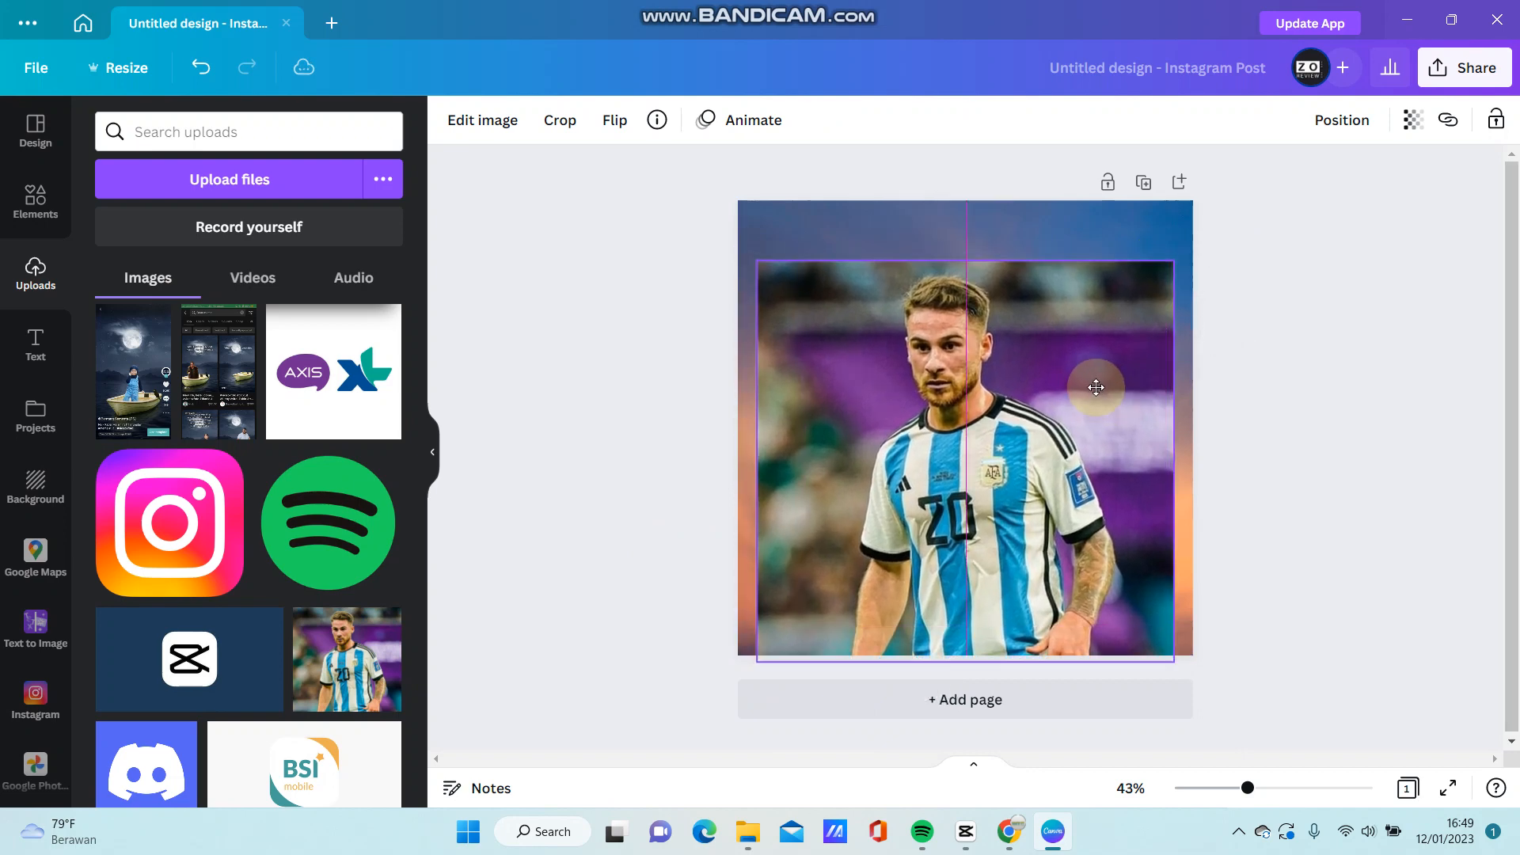
pyautogui.click(964, 436)
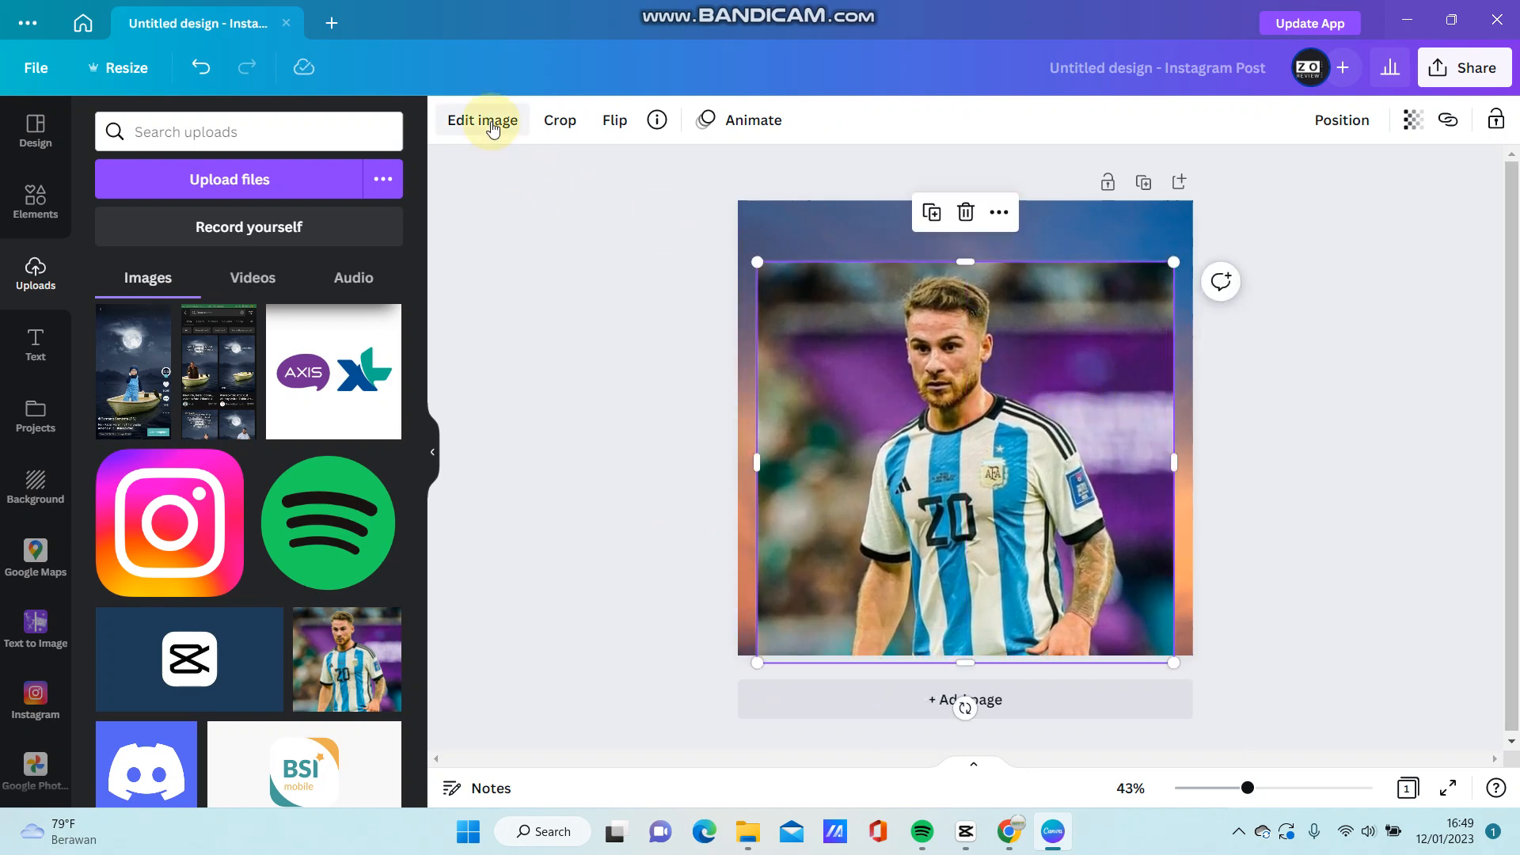
# Step: Remove the footballer photo's background with BG Remover and open the Share options
pyautogui.click(482, 120)
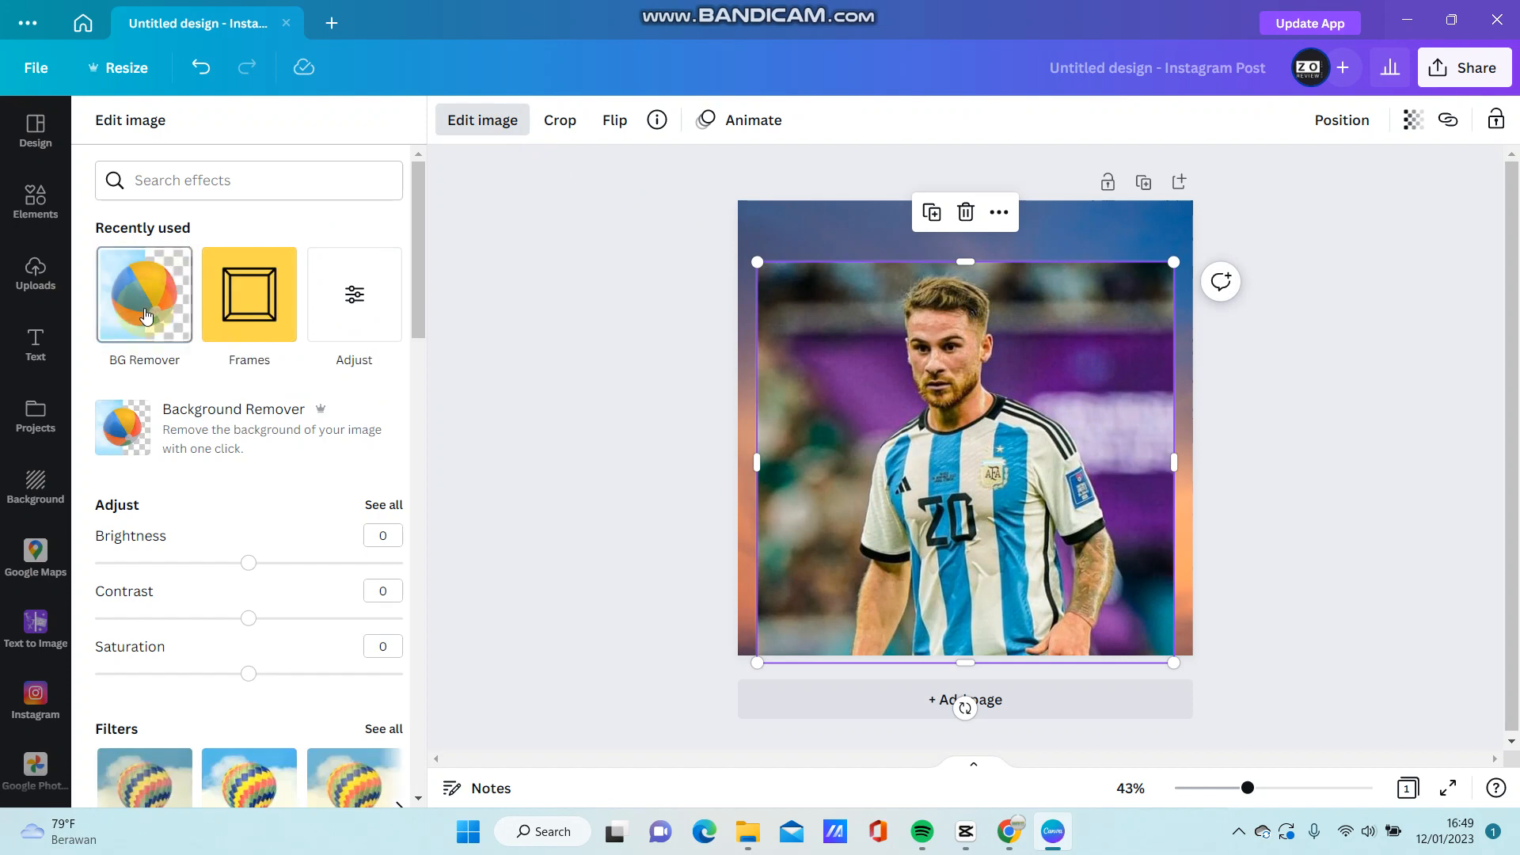
pyautogui.click(143, 293)
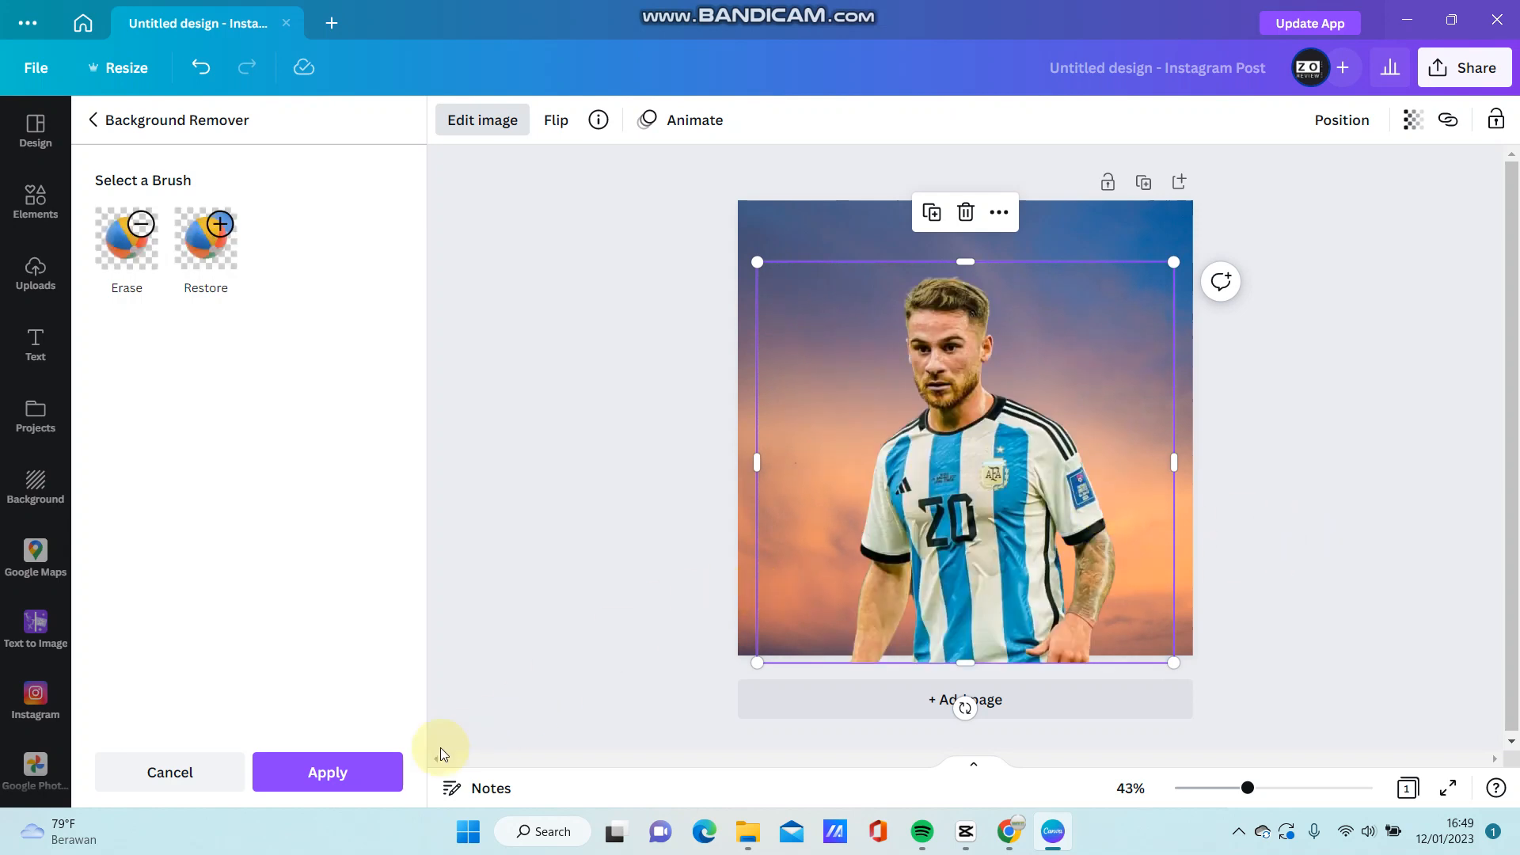
pyautogui.click(327, 773)
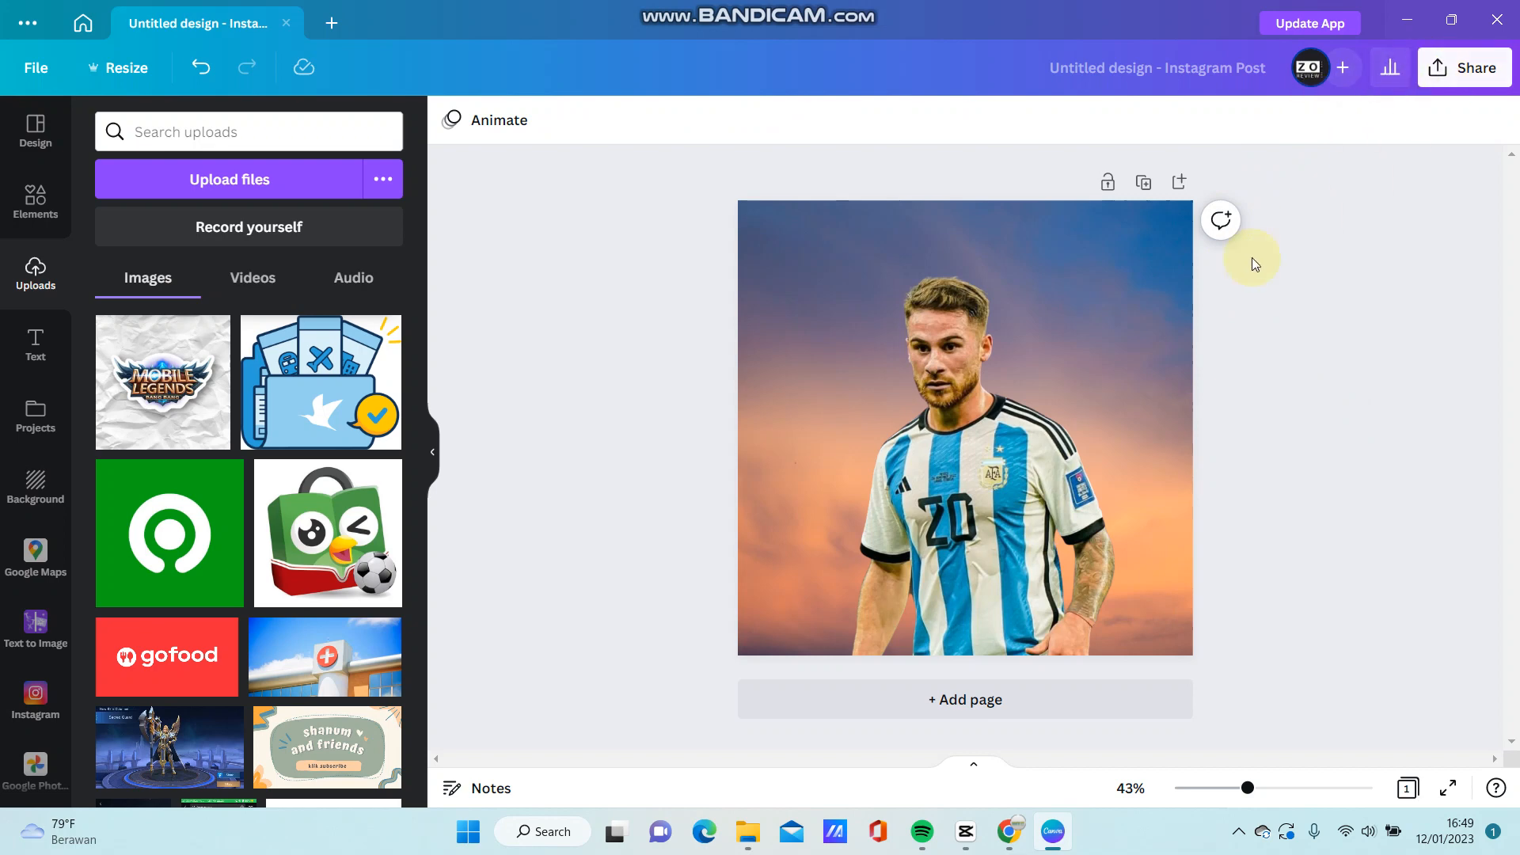
pyautogui.click(1463, 66)
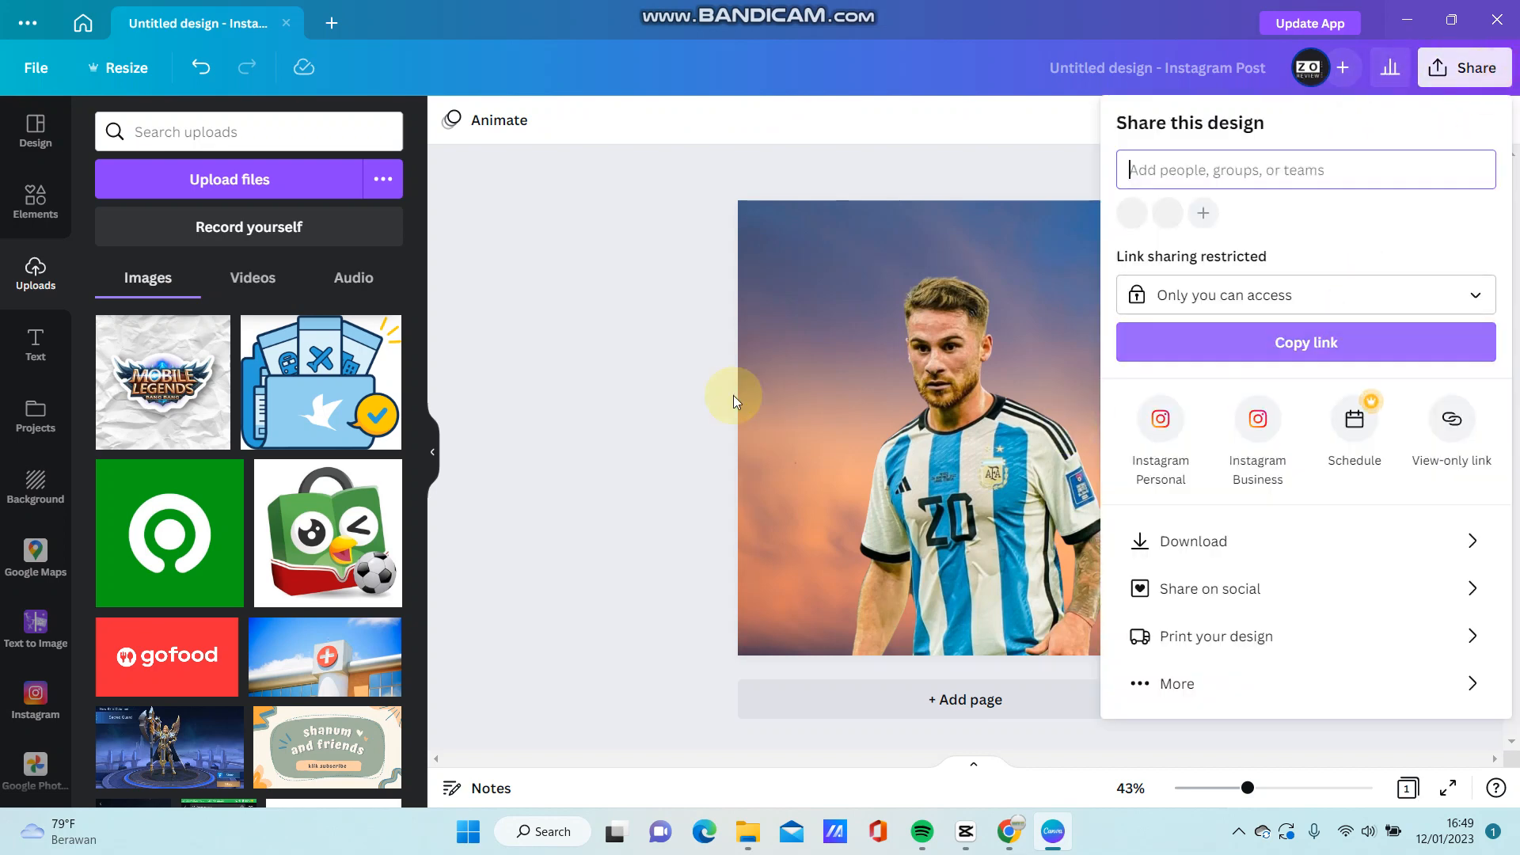